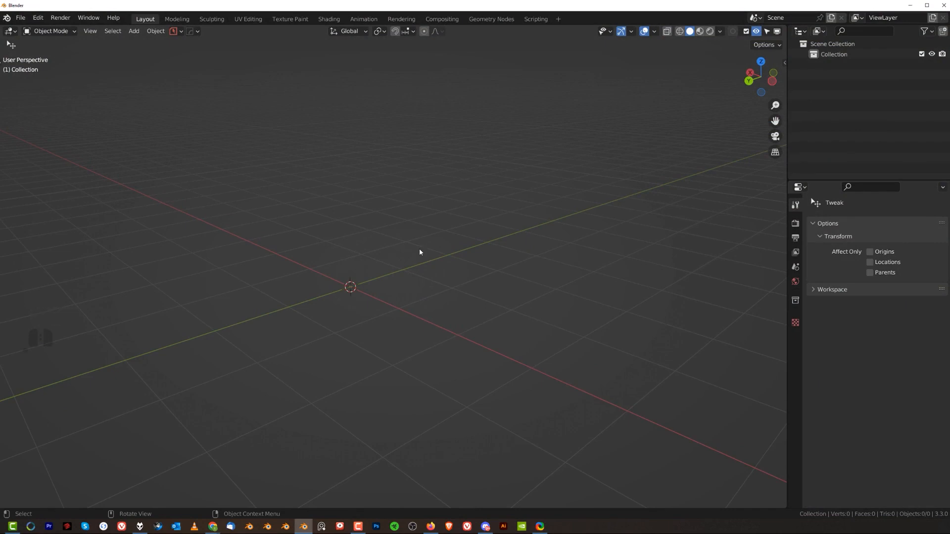
{"action": "mouse_move", "coordinate": [373, 272]}
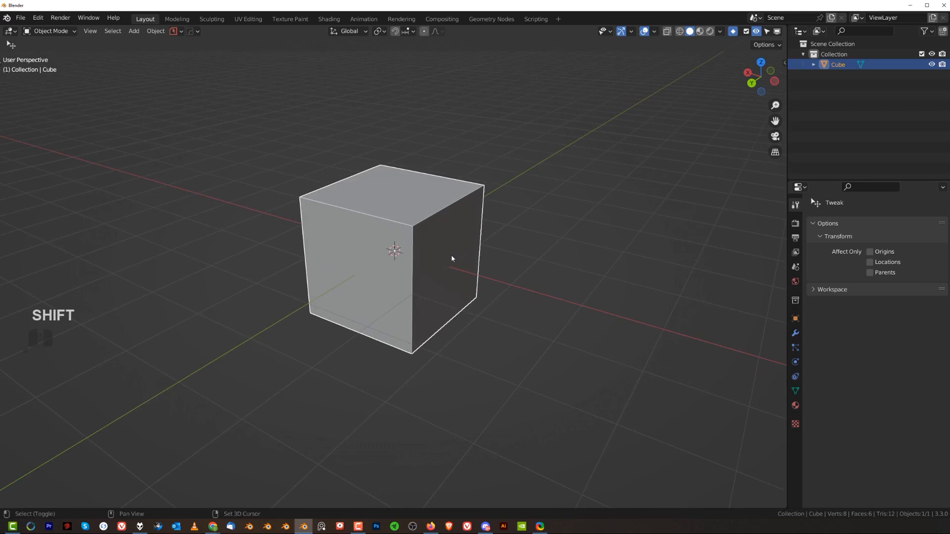
Step: Add vertex-group limited bevels to two selected edges of the cube via HardOps Mark
{"action": "key", "text": "Q"}
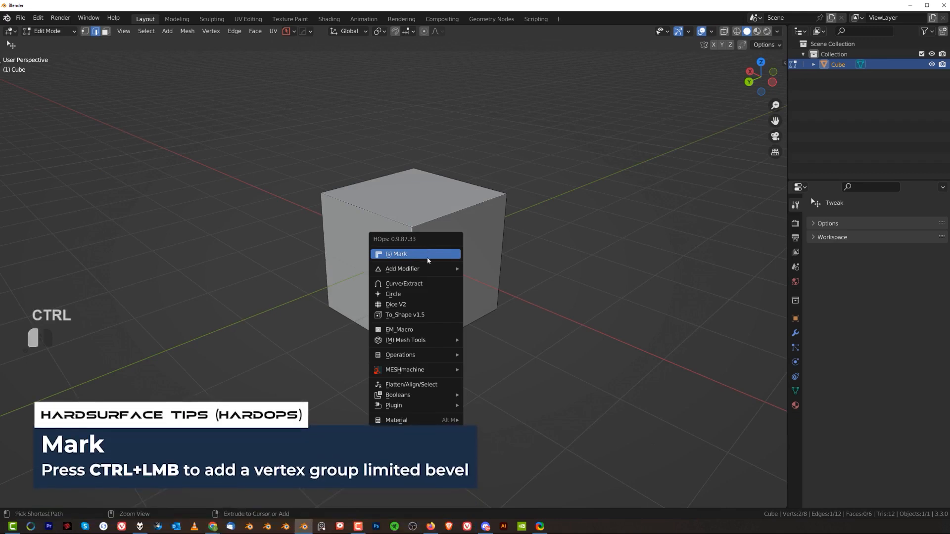
{"action": "left_click", "coordinate": [415, 253]}
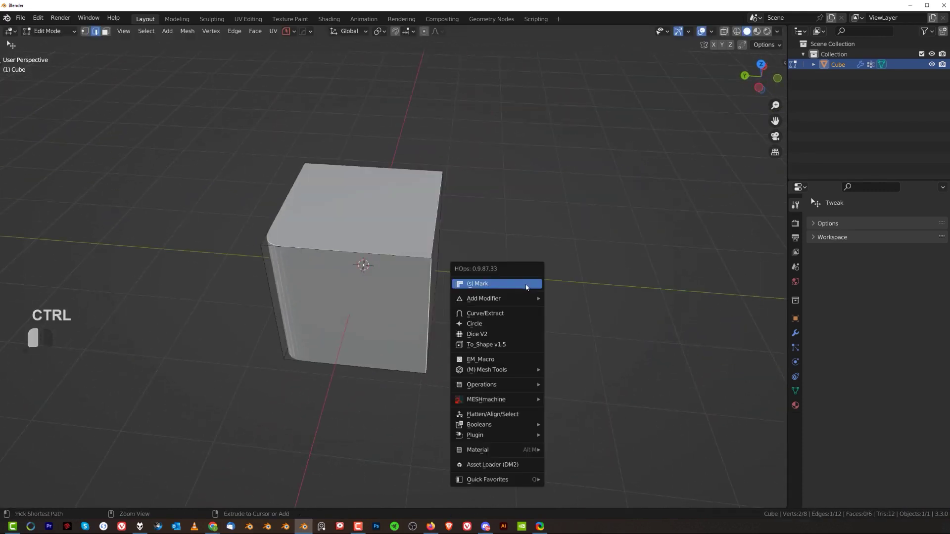
{"action": "left_click", "coordinate": [479, 283]}
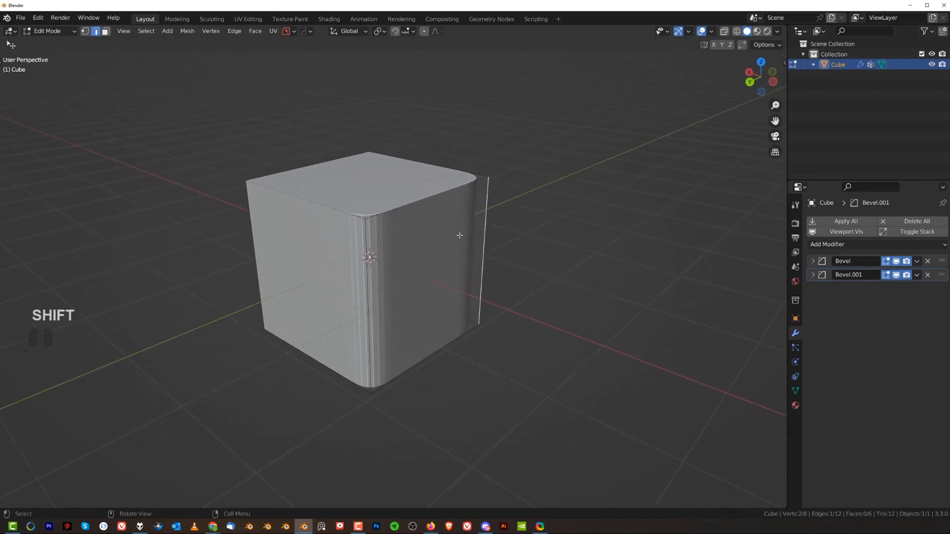
Step: Add further vertex-group bevels to the cube's remaining vertical edges and return to Object Mode
{"action": "key", "text": "Tab"}
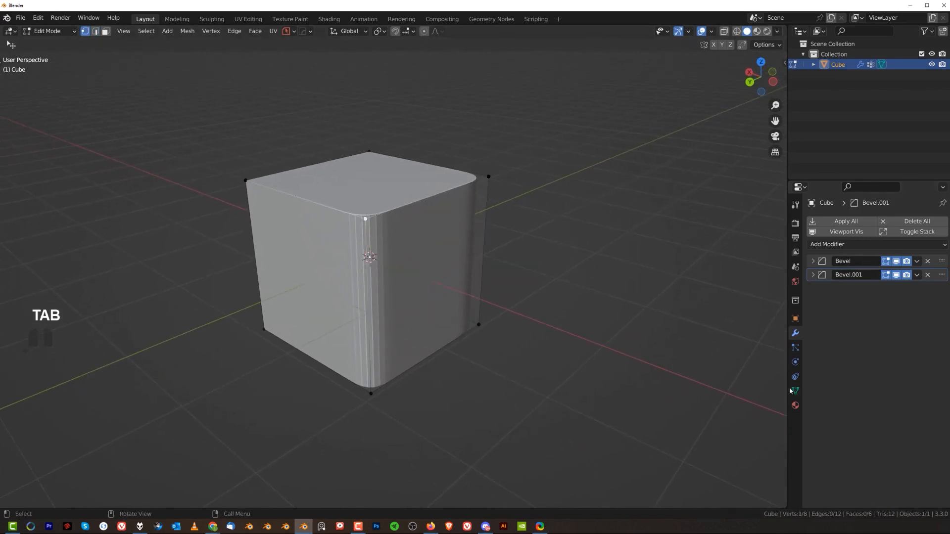
{"action": "left_click", "coordinate": [794, 391]}
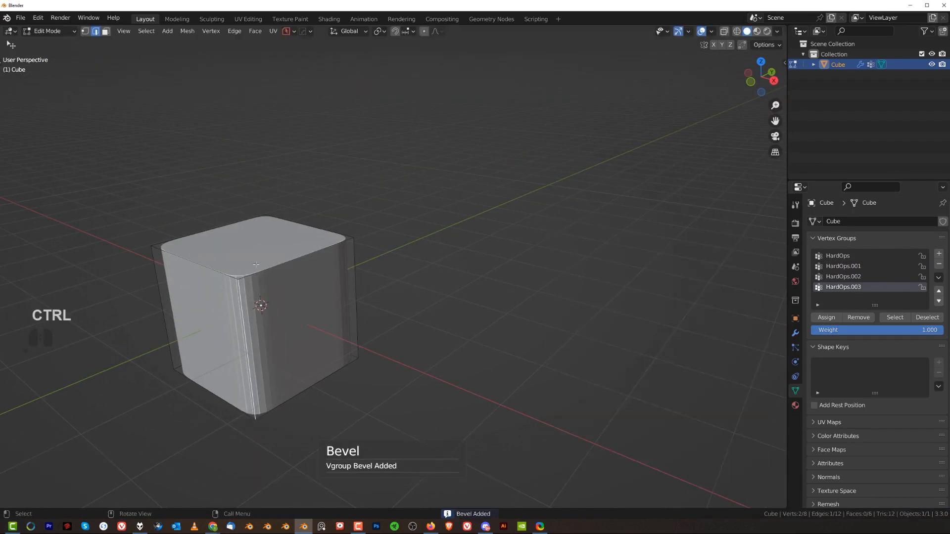
{"action": "key", "text": "Tab"}
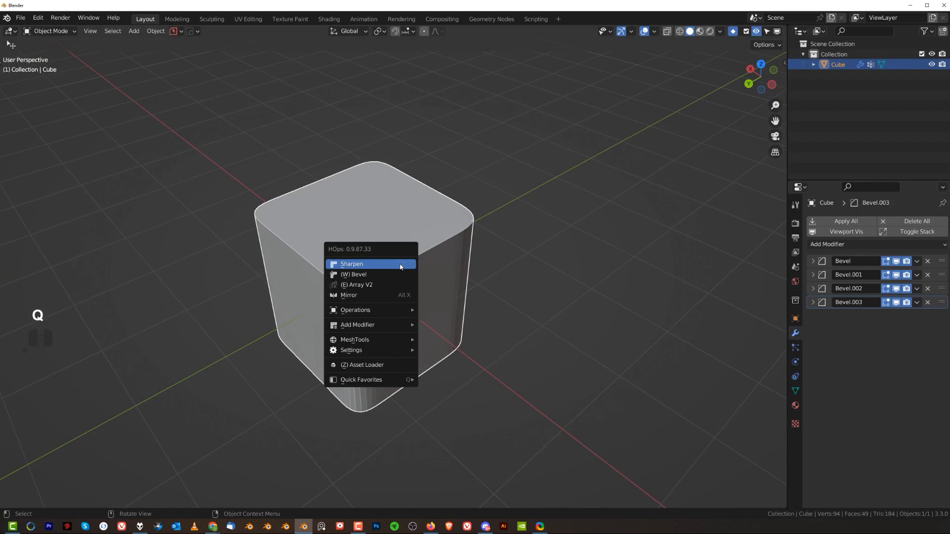
Step: Cycle through the cube's bevel modifiers with HardOps Bevel and add a new bevel modifier
{"action": "left_click", "coordinate": [353, 263]}
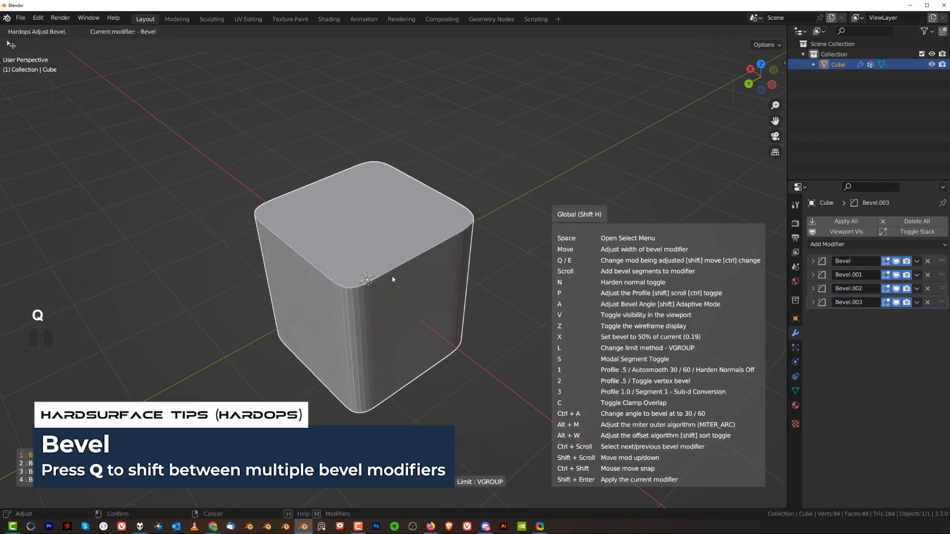
{"action": "key", "text": "q"}
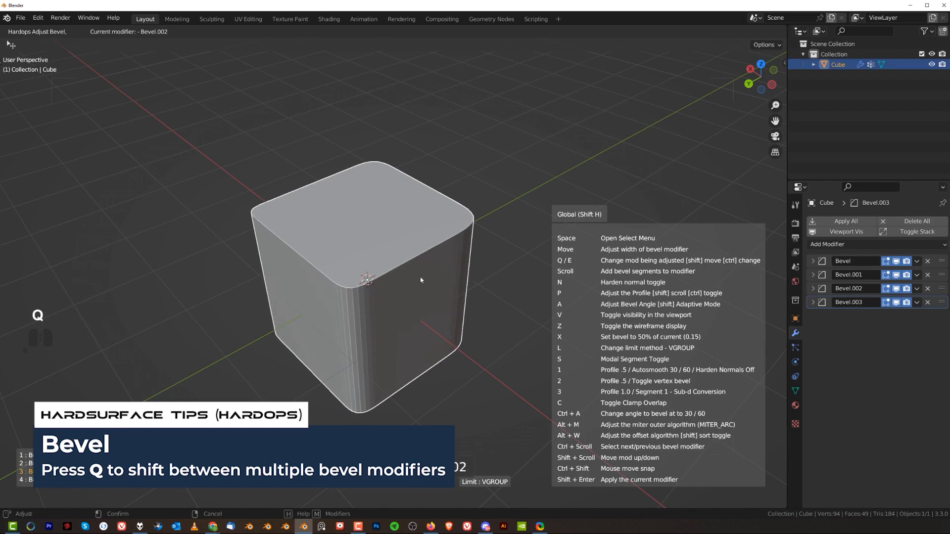
{"action": "key", "text": "Tab"}
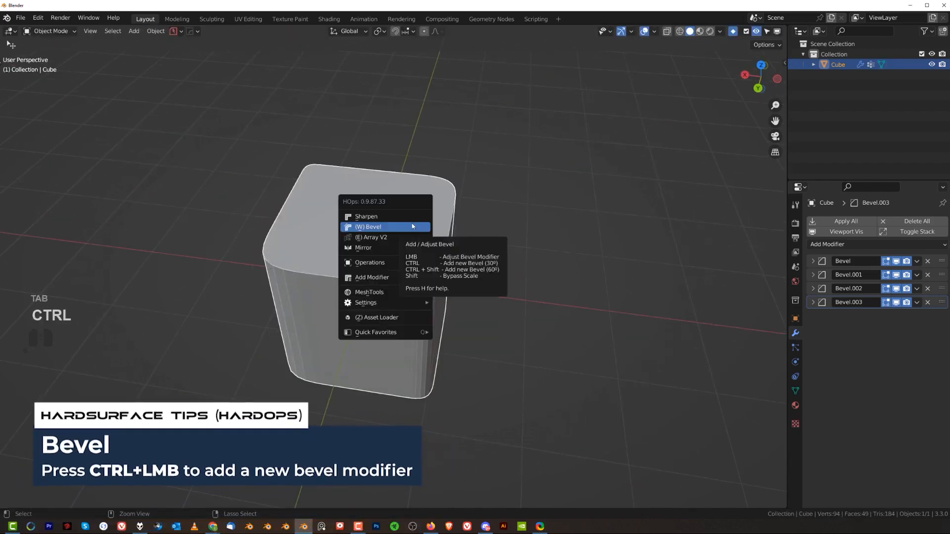
{"action": "left_click", "coordinate": [369, 227]}
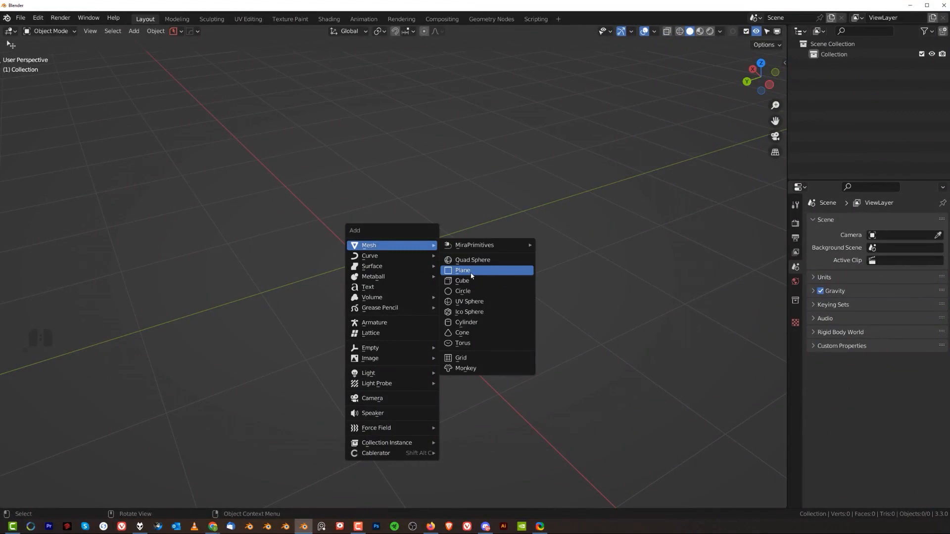
Step: Add a plane and extrude its edge into a bent, folded wall shape
{"action": "left_click", "coordinate": [463, 270]}
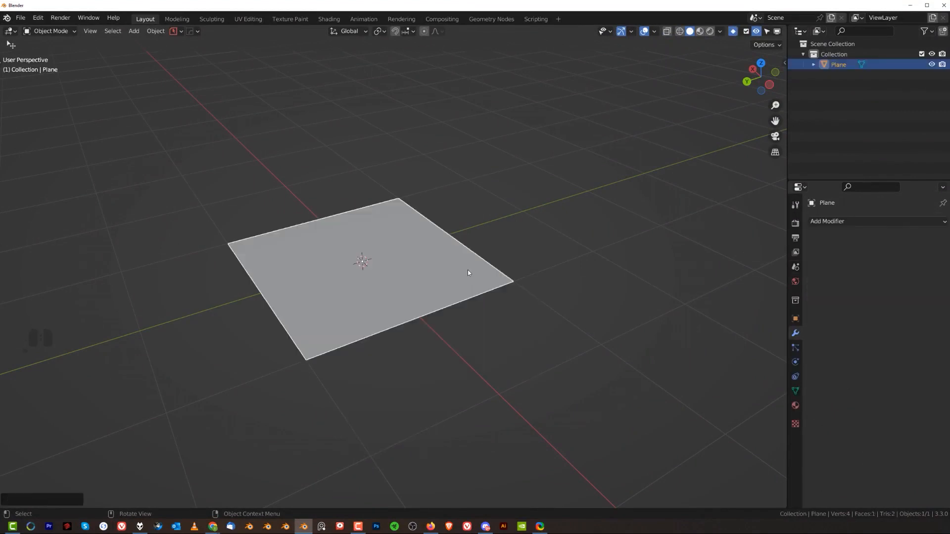
{"action": "key", "text": "Tab"}
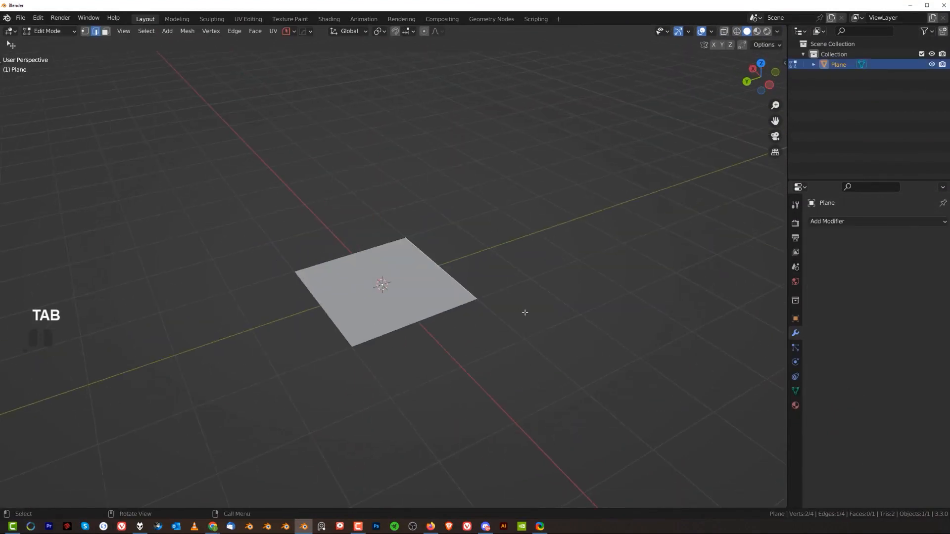
{"action": "key", "text": "e"}
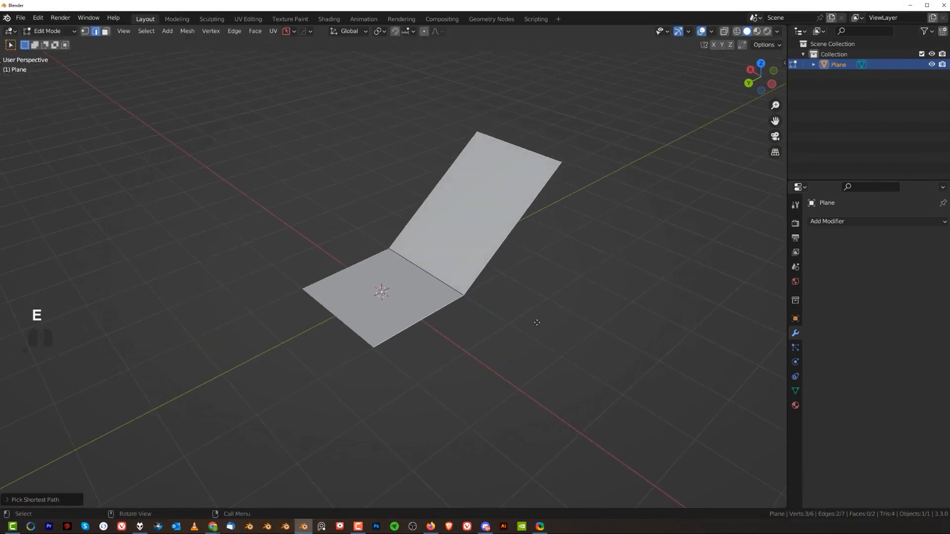
{"action": "key", "text": "e"}
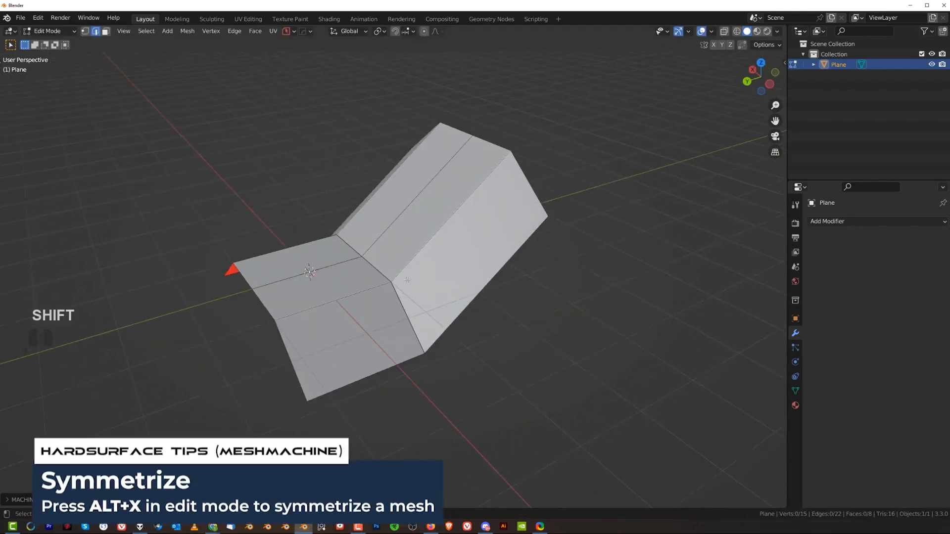
Step: Check the shape in Object Mode, then symmetrize the bent plane's mesh
{"action": "key", "text": "Tab"}
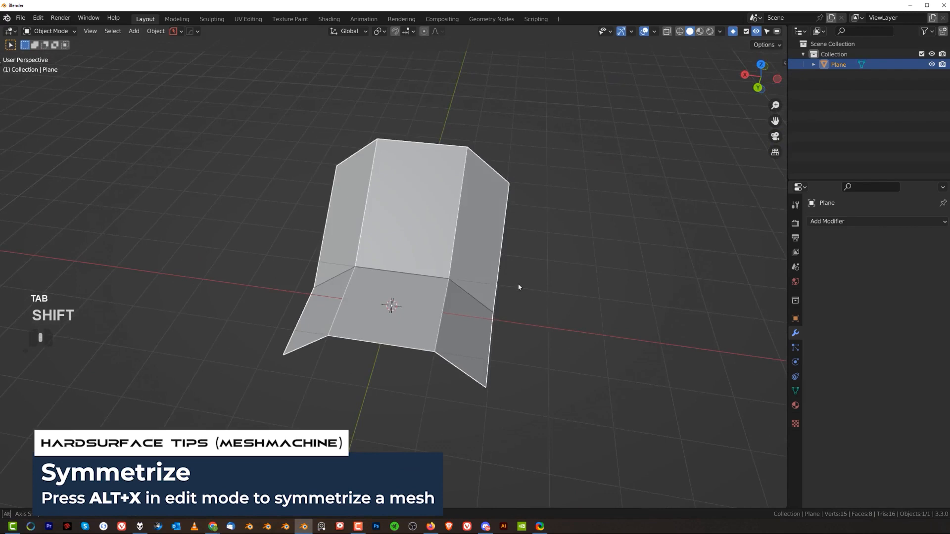
{"action": "key", "text": "Tab"}
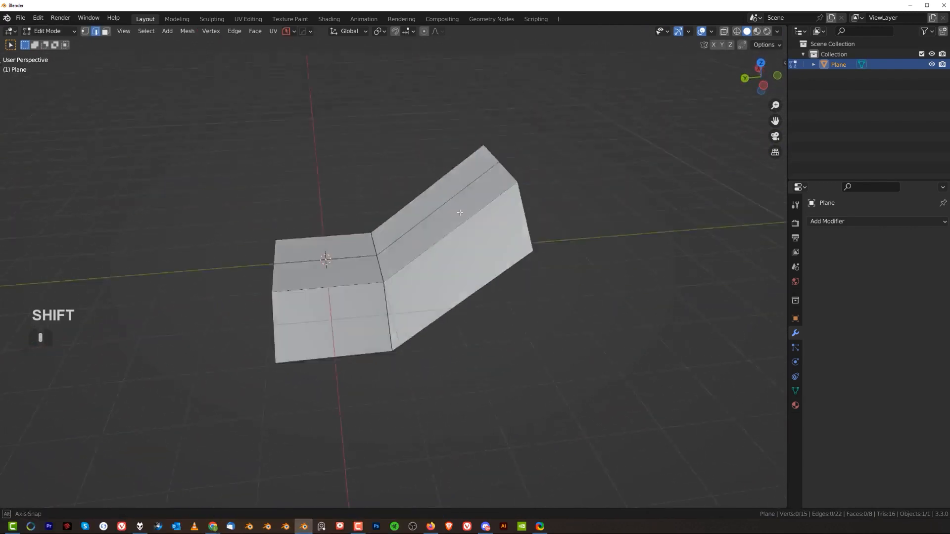
{"action": "key", "text": "KP_5"}
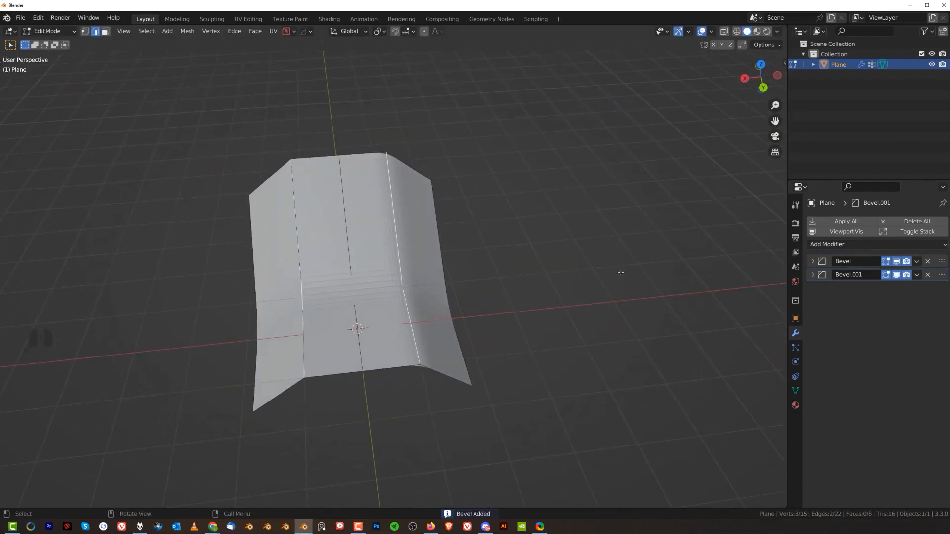
Step: Add vertex-group bevels along the plane's fold edges and return to Object Mode
{"action": "key", "text": "Tab"}
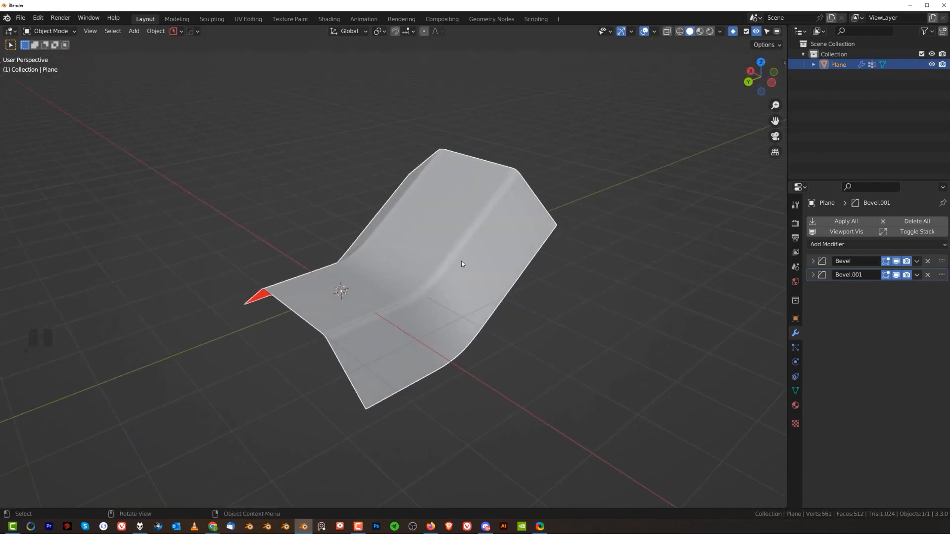
Step: Move the bend vertices to change the fold angles, revealing jagged bevel artefacts
{"action": "key", "text": "Tab"}
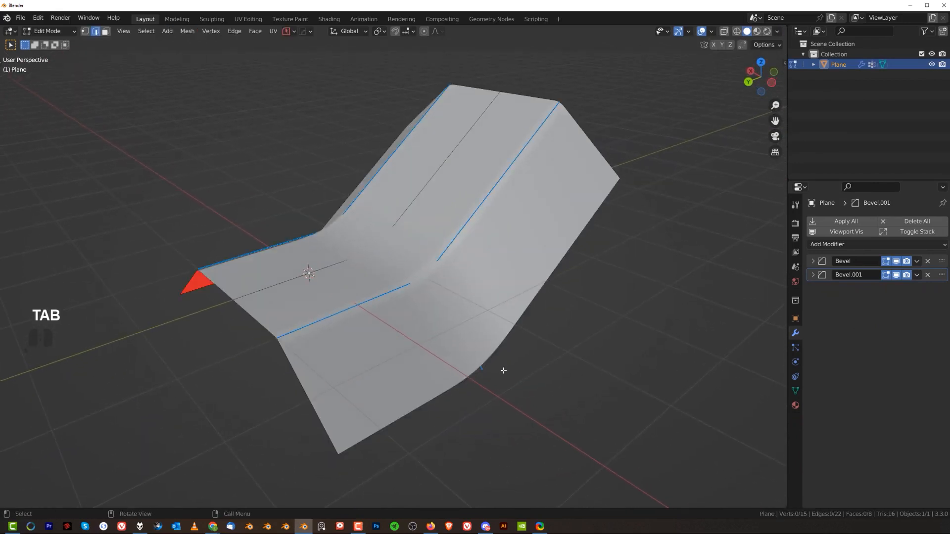
{"action": "key", "text": "ctrl+r"}
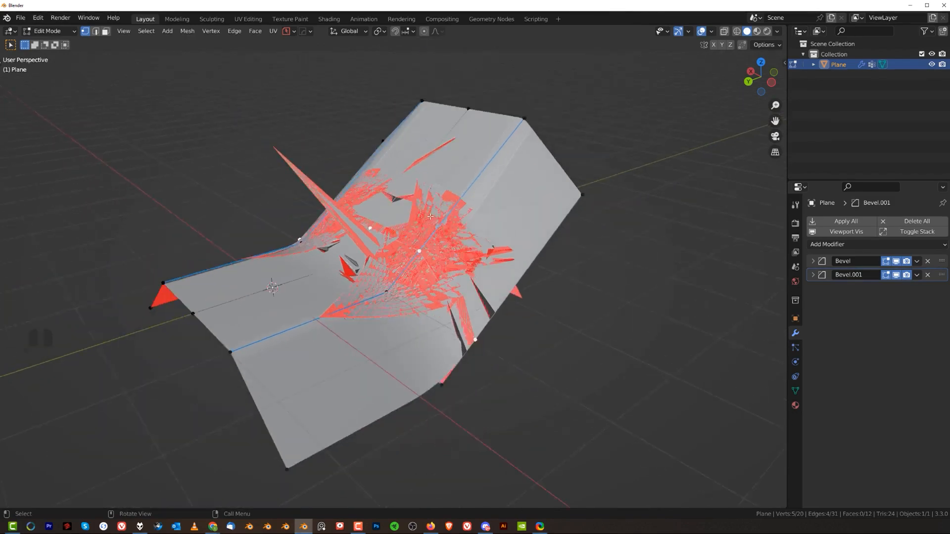
{"action": "key", "text": "Tab"}
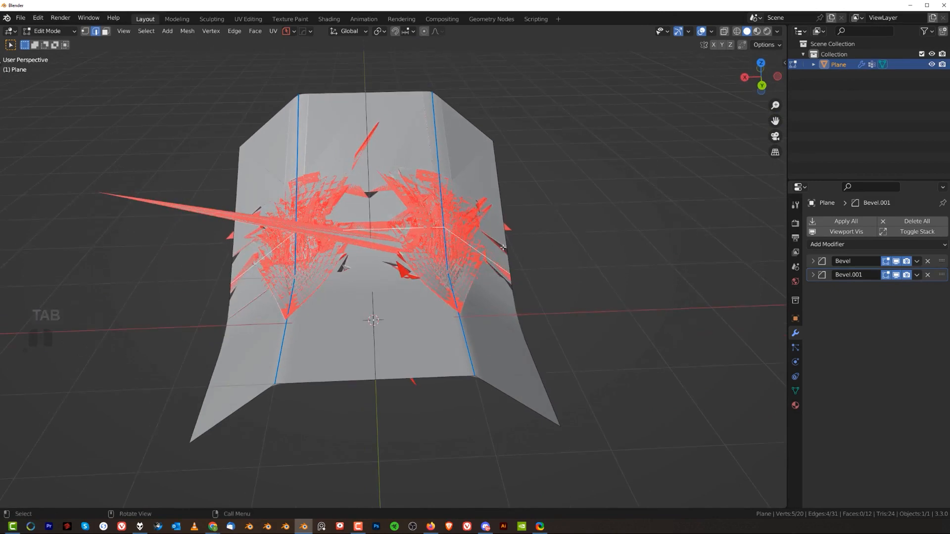
{"action": "left_click_drag", "start_coordinate": [503, 249], "coordinate": [595, 261]}
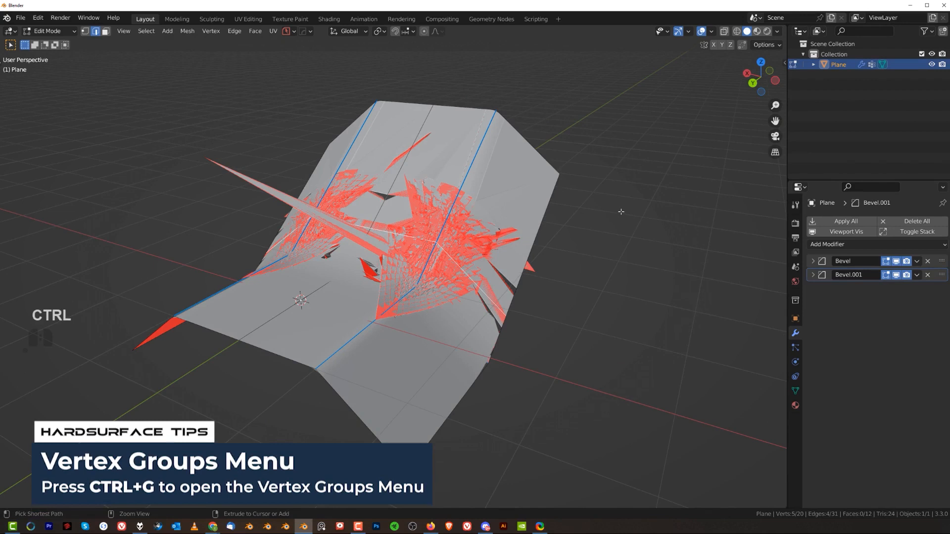
Step: Remove the moved vertices from all vertex groups so the bevel curves cleanly again
{"action": "key", "text": "ctrl+g"}
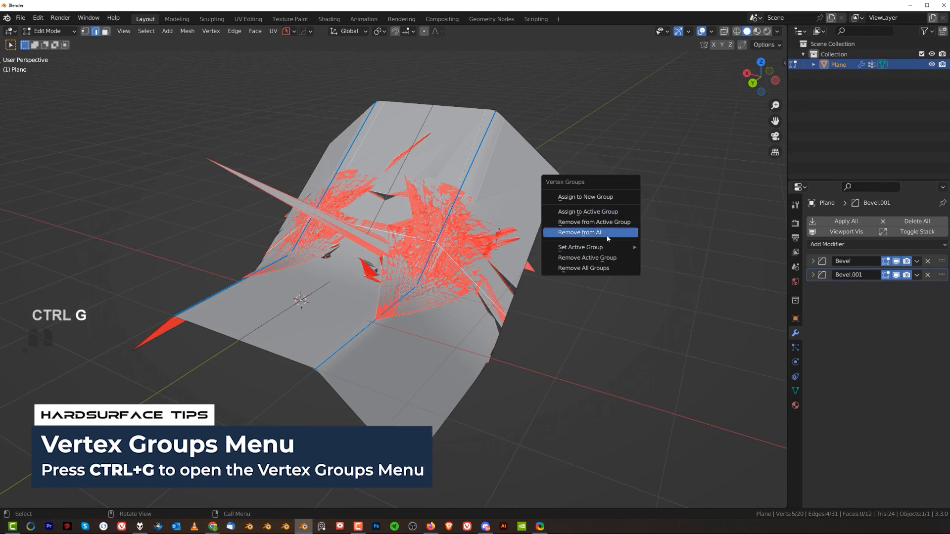
{"action": "left_click", "coordinate": [581, 232]}
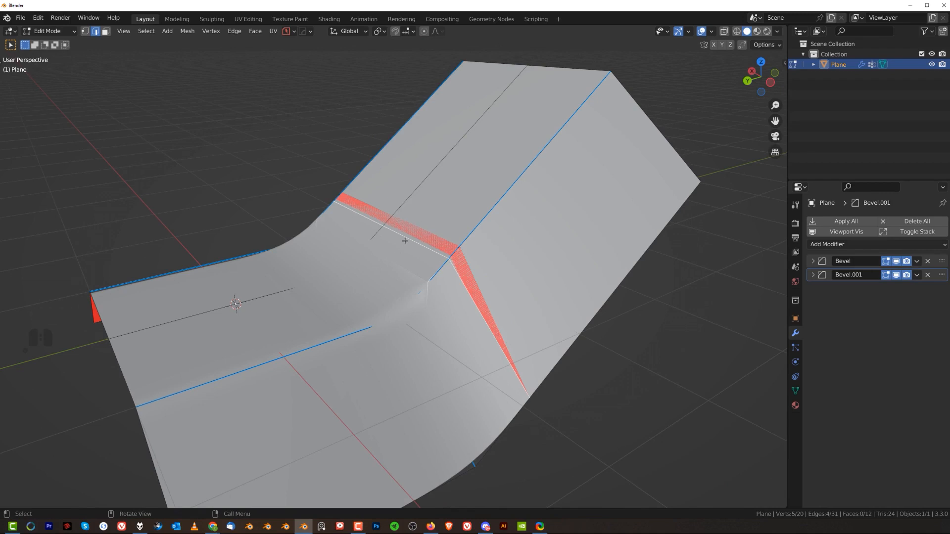
Step: Start HardOps Adjust Bevel on the plane and target its first bevel modifier to reduce the width to about 0.49
{"action": "key", "text": "Tab"}
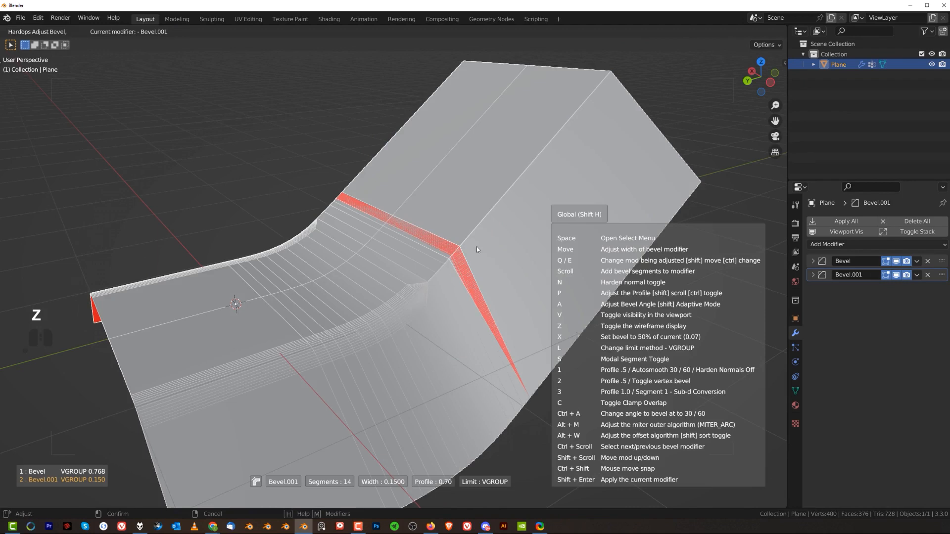
{"action": "key", "text": "q"}
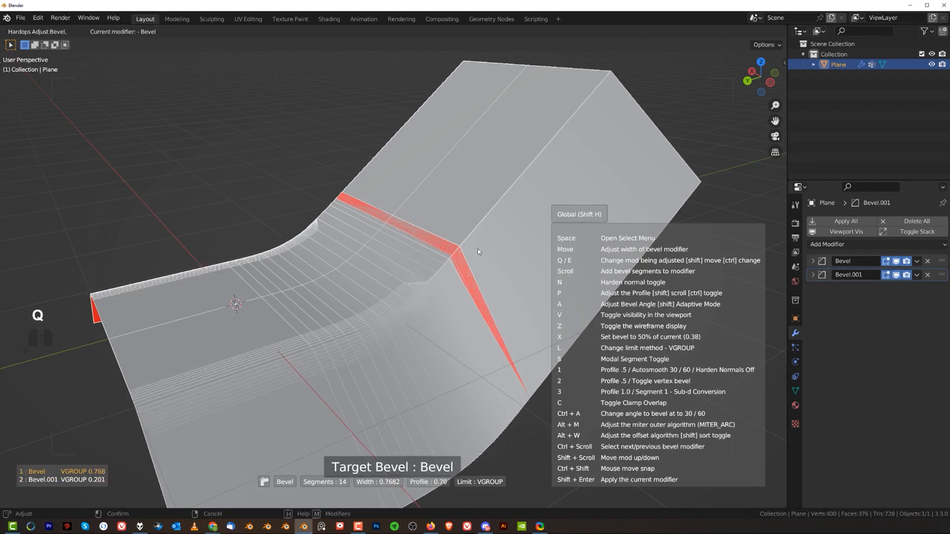
{"action": "mouse_move", "coordinate": [525, 249]}
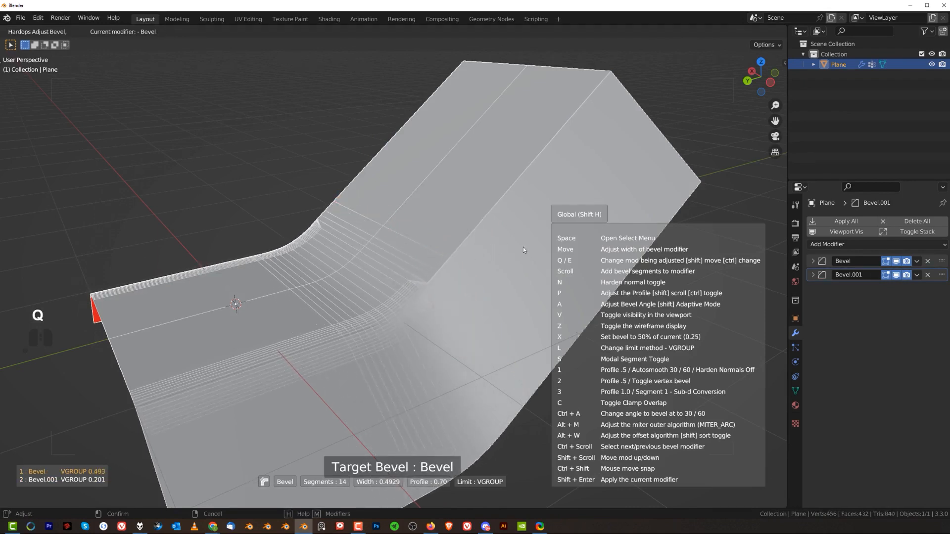
{"action": "mouse_move", "coordinate": [505, 256]}
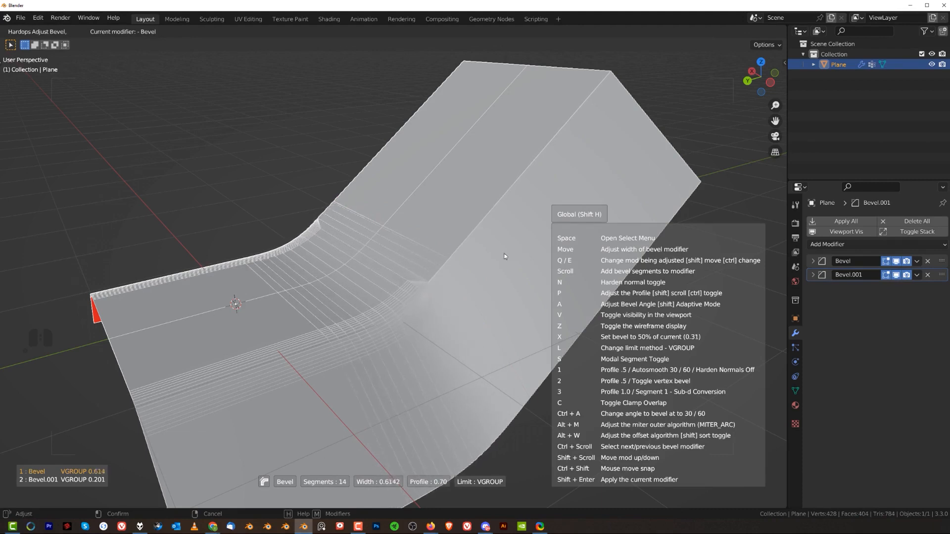
Step: Confirm the bevel width, slide a fold vertex along its edge, and return to editing the mesh
{"action": "key", "text": "Tab"}
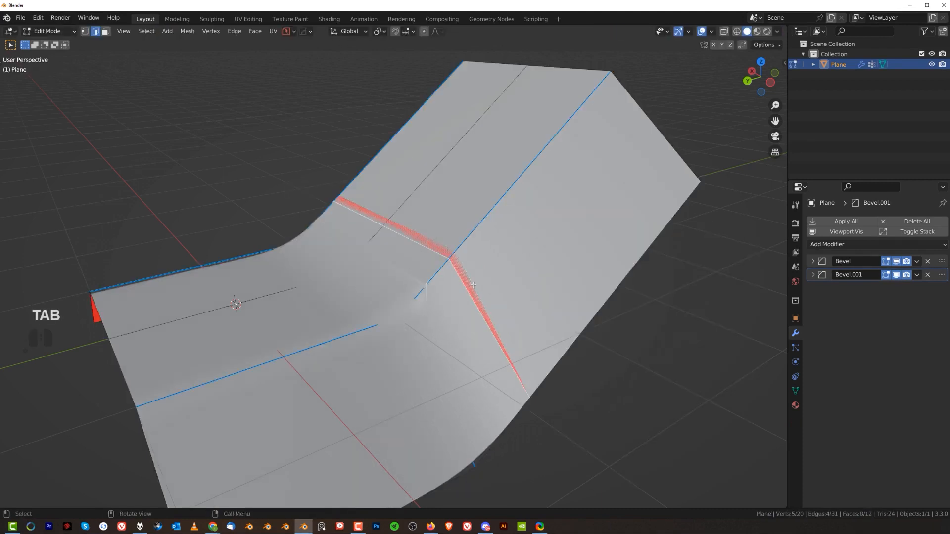
{"action": "key", "text": "g"}
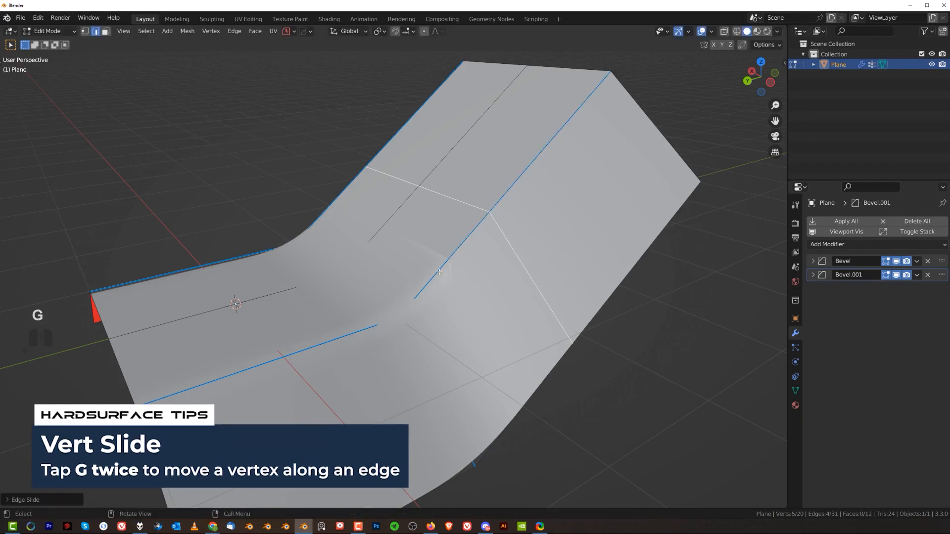
{"action": "key", "text": "Tab"}
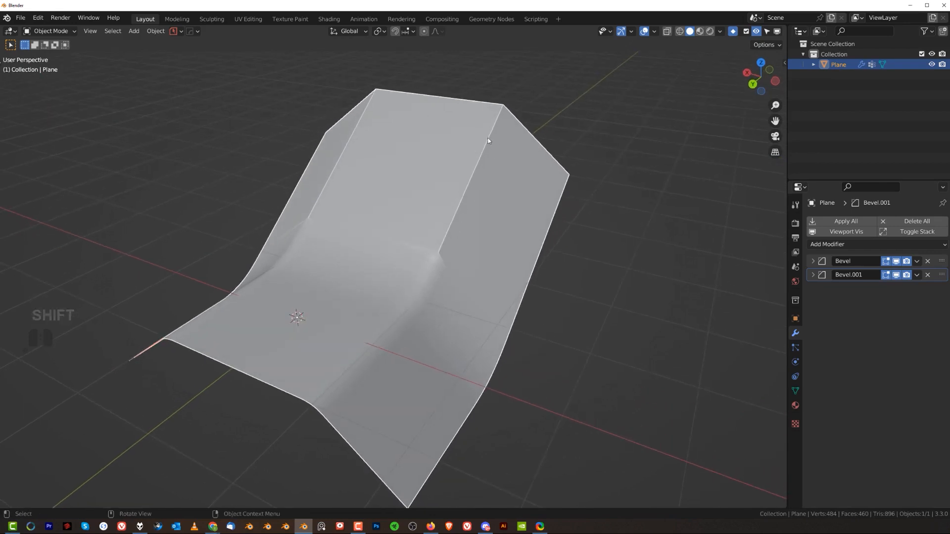
{"action": "key", "text": "Tab"}
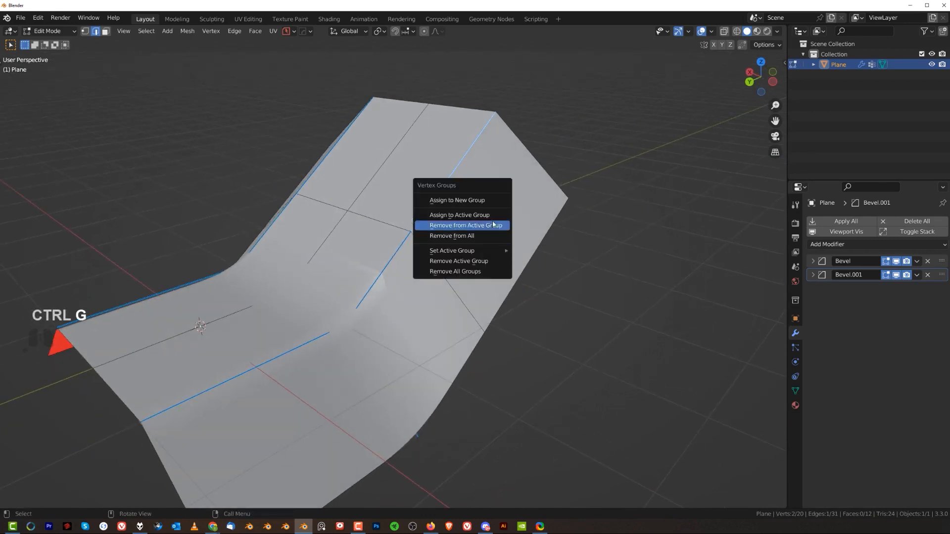
Step: Remove the selection from the active vertex group and inspect the resulting bevel gaps from both sides
{"action": "left_click", "coordinate": [467, 226]}
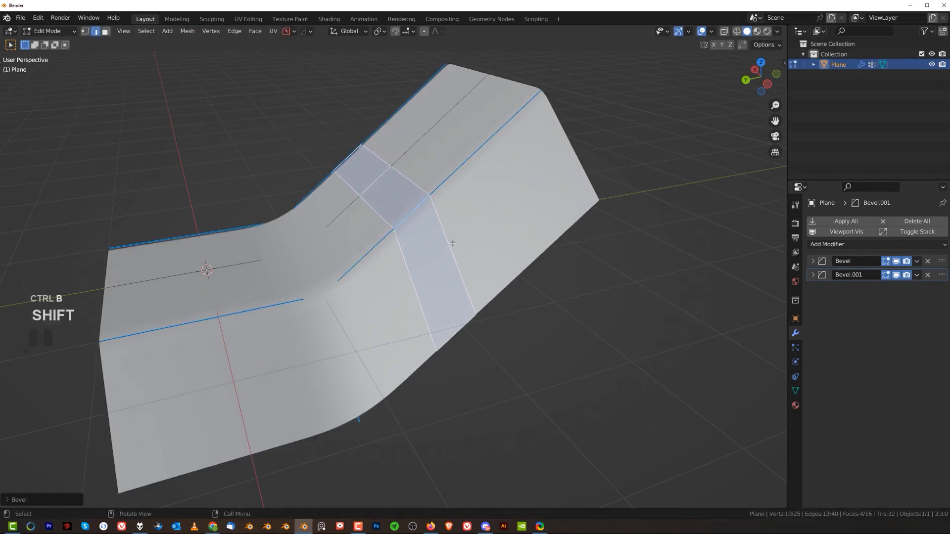
{"action": "key", "text": "Tab"}
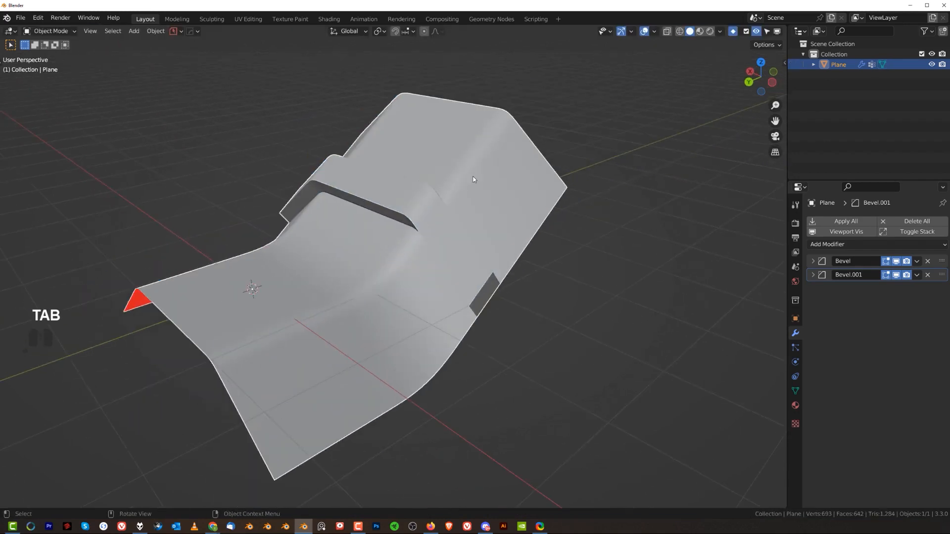
{"action": "left_click_drag", "start_coordinate": [473, 179], "coordinate": [566, 222]}
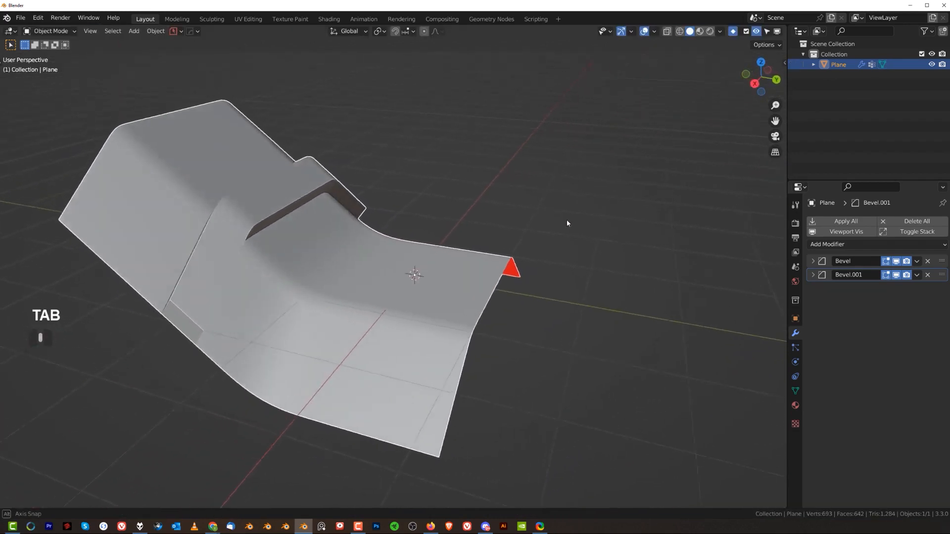
{"action": "left_click_drag", "start_coordinate": [566, 223], "coordinate": [403, 222]}
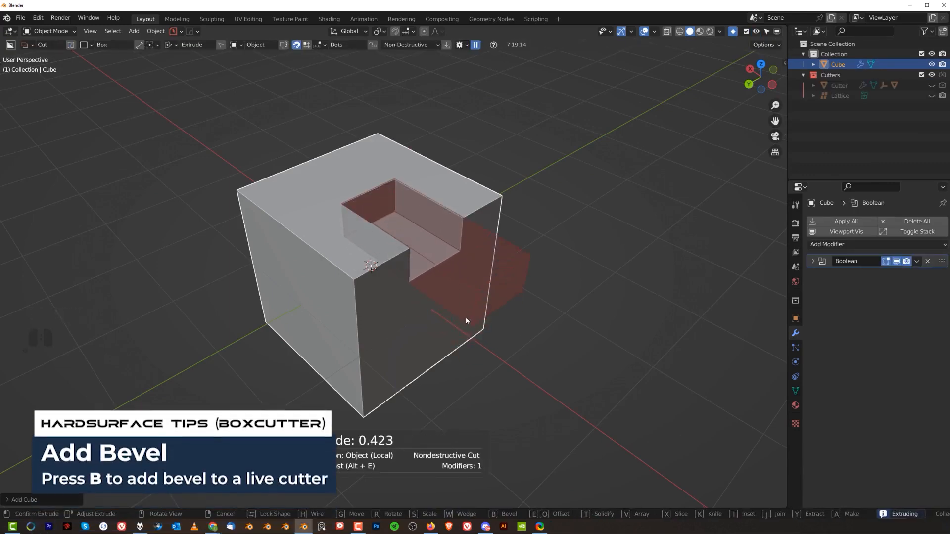
Step: Bevel the live box cutter, keep it, and isolate it in local view
{"action": "key", "text": "b"}
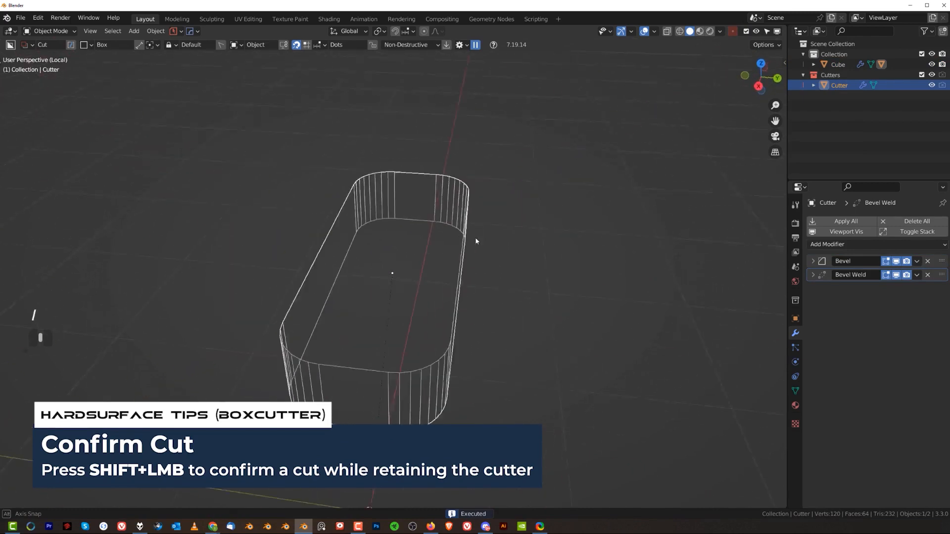
{"action": "key", "text": "Tab"}
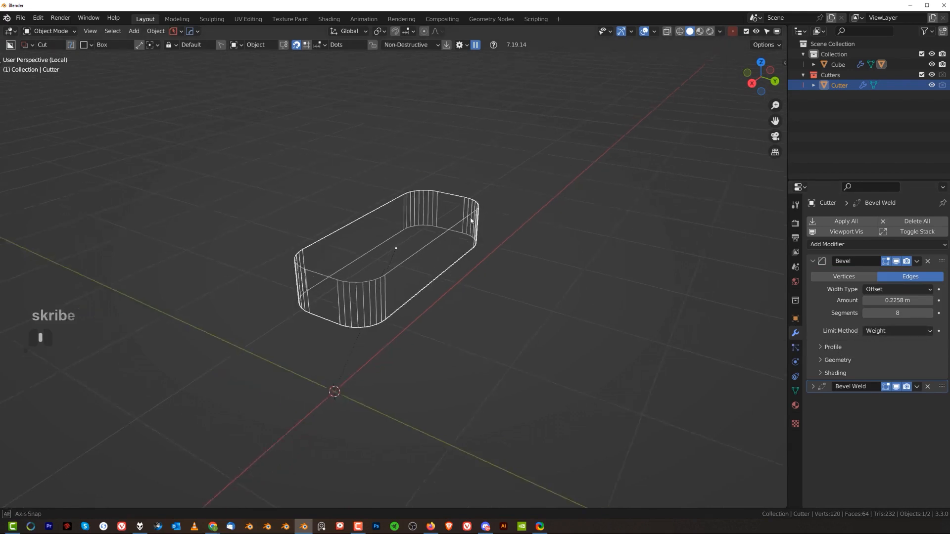
Step: Select the cutter's four vertical corner edges and mark them for bevelling via HardOps
{"action": "key", "text": "Tab"}
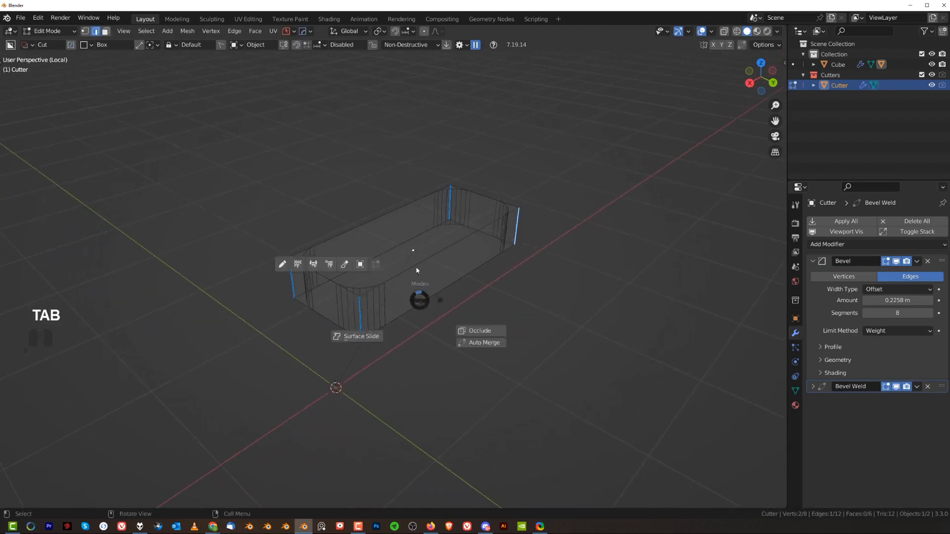
{"action": "key", "text": "Q"}
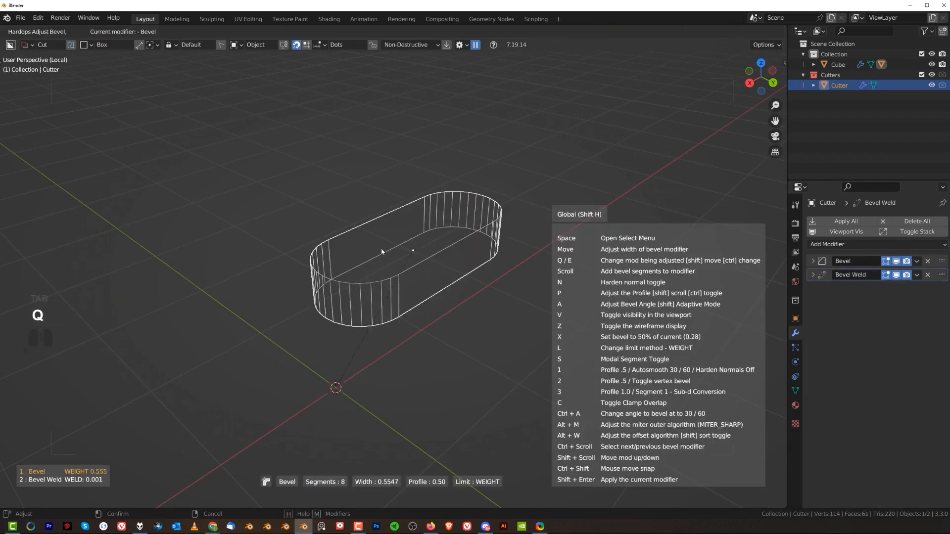
{"action": "key", "text": "Tab"}
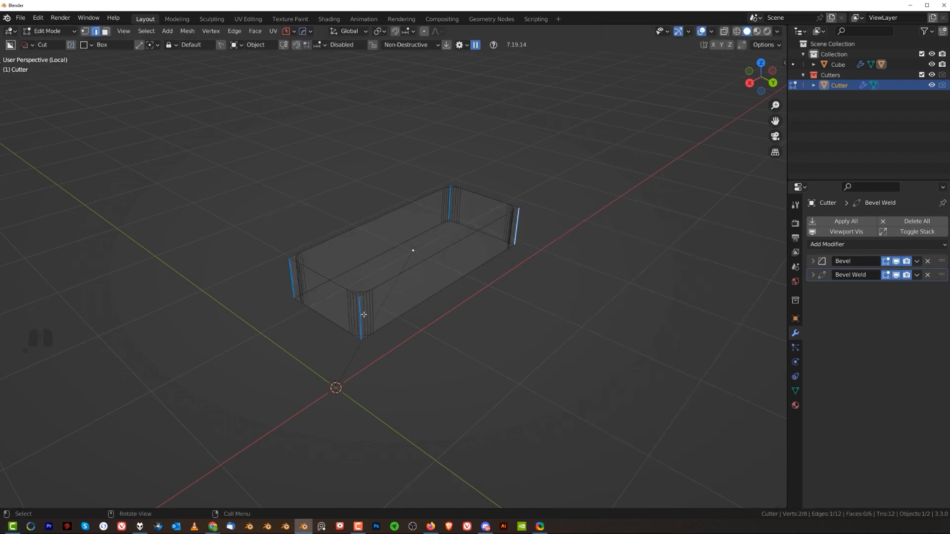
{"action": "key", "text": "Tab"}
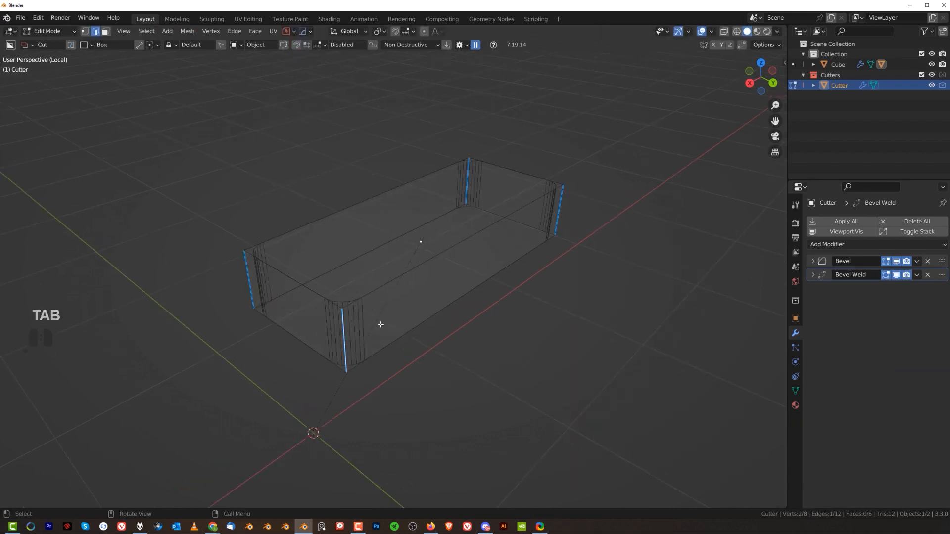
{"action": "key", "text": "Q"}
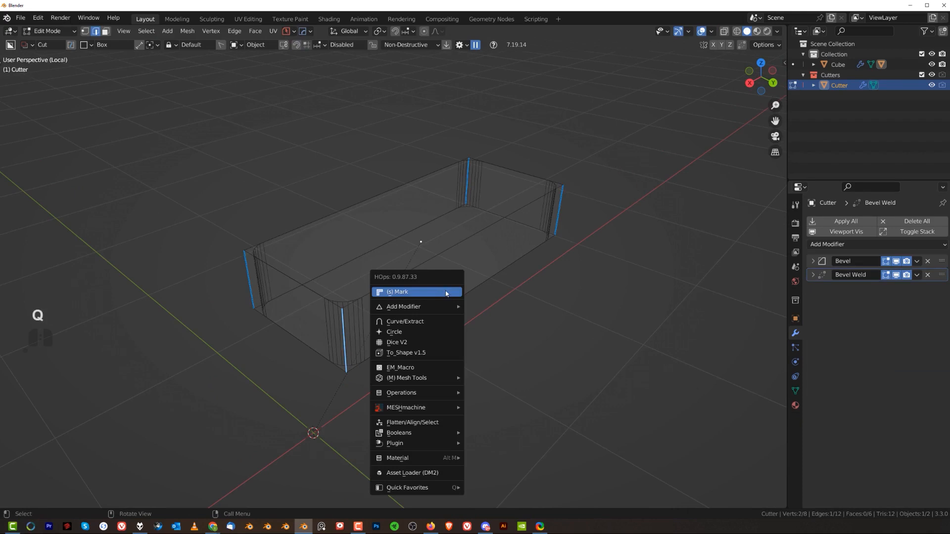
{"action": "left_click", "coordinate": [417, 292]}
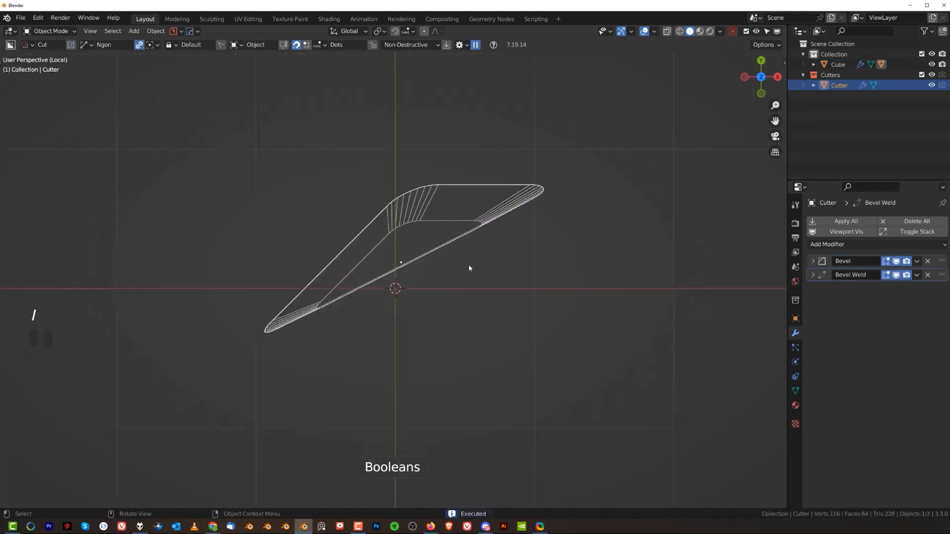
Step: Reshape the cutter into a V and give the cube a 30° angle-limited bevel after the Boolean
{"action": "key", "text": "Tab"}
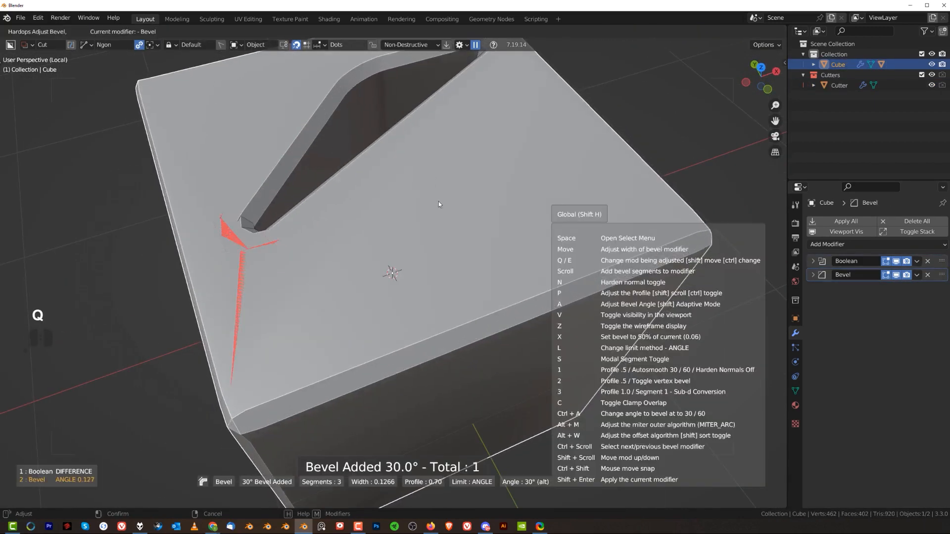
Step: Set the cube's angle bevel to autosmooth 60 and confirm it
{"action": "key", "text": "1"}
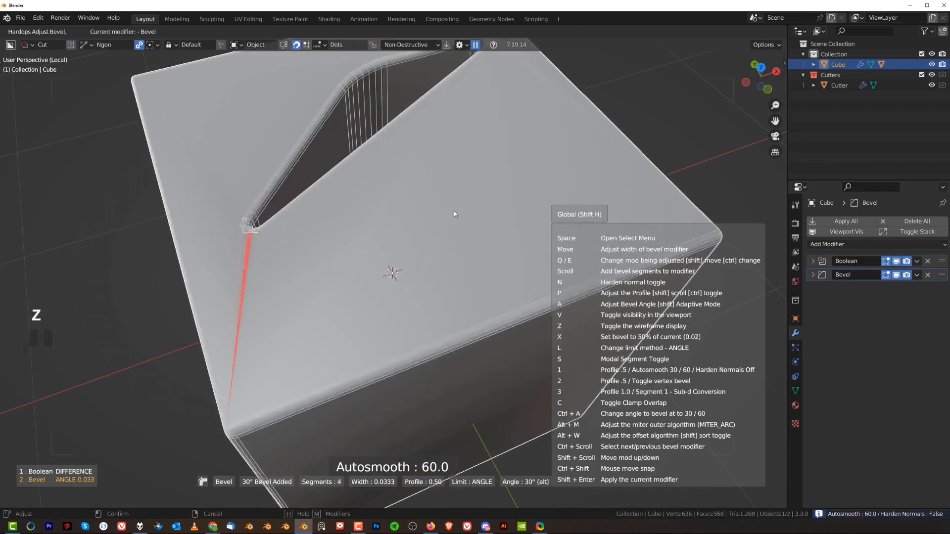
{"action": "key", "text": "Return"}
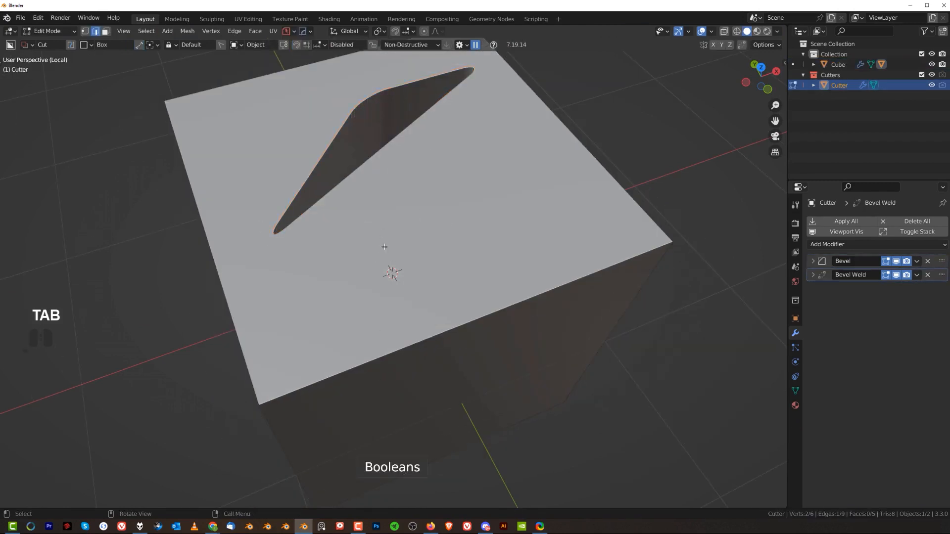
Step: Bake the cutter's Bevel and Bevel Weld modifiers into real geometry in local view
{"action": "key", "text": "Tab"}
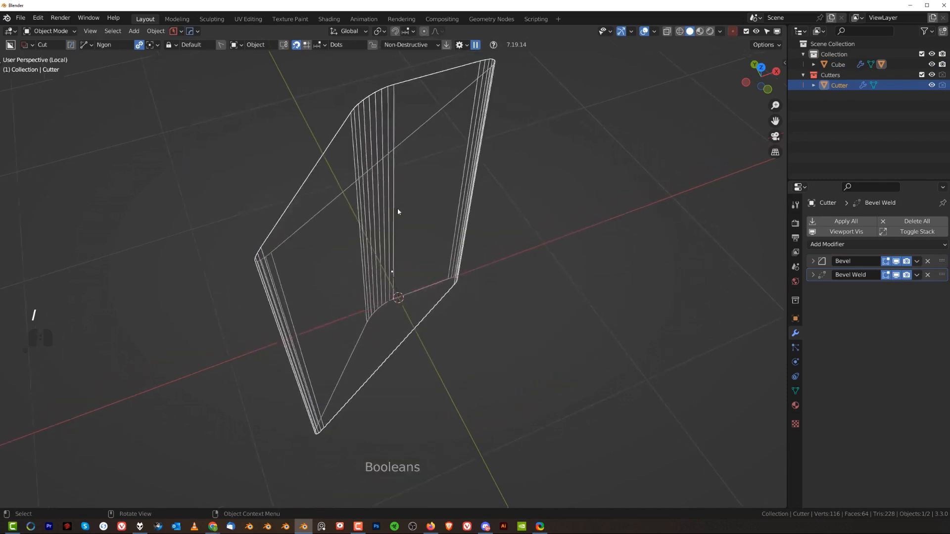
{"action": "key", "text": "Tab"}
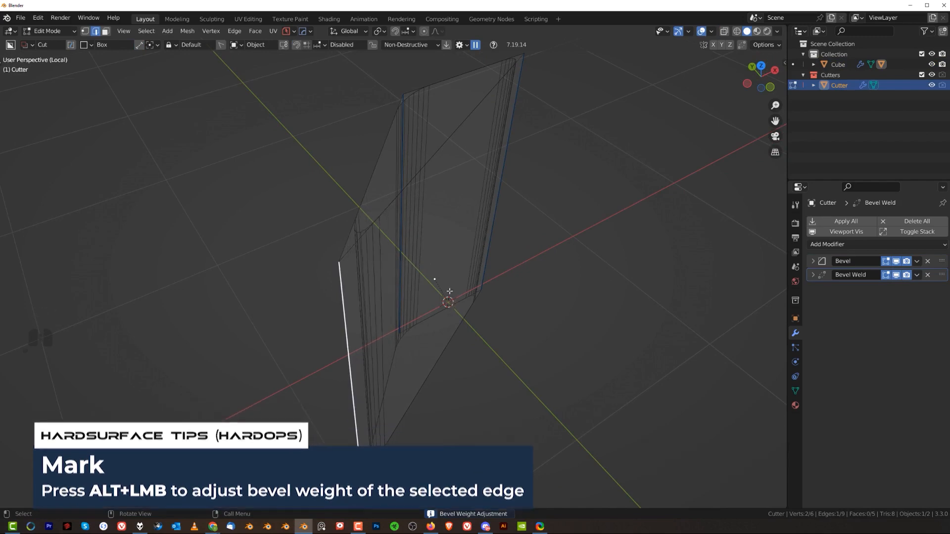
{"action": "key", "text": "Tab"}
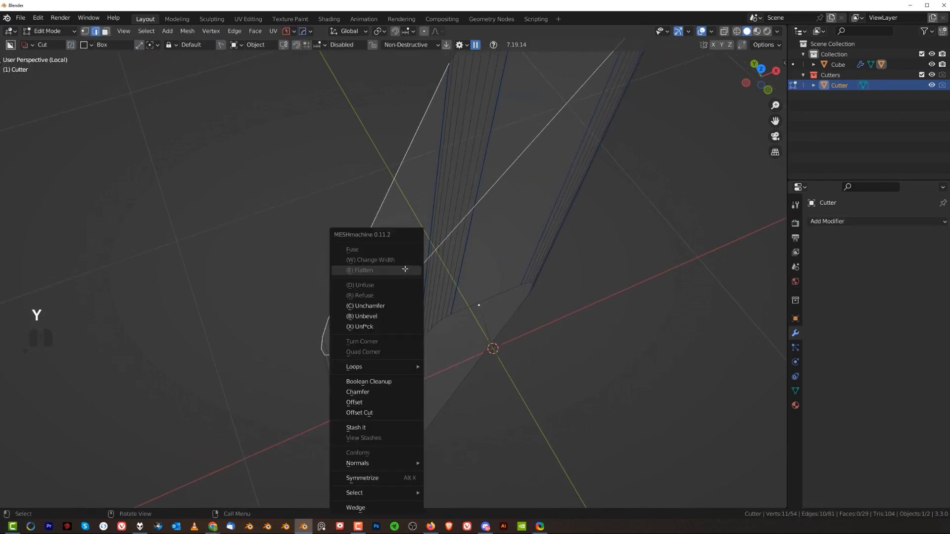
Step: Delete the cube and the cutter, emptying the scene
{"action": "left_click", "coordinate": [360, 326]}
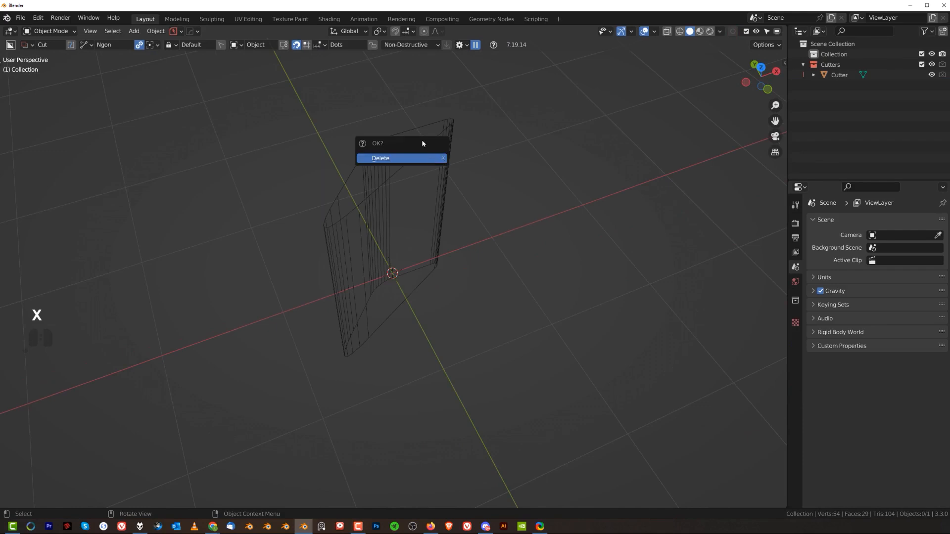
{"action": "left_click", "coordinate": [392, 158]}
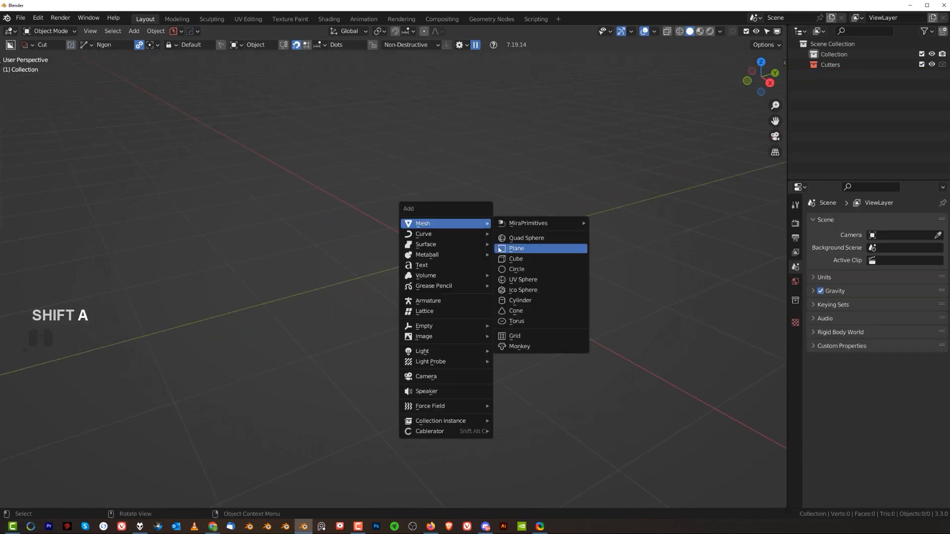
Step: Add a plane, extrude and bend it, and mark the bend edge for an angle bevel
{"action": "left_click", "coordinate": [516, 247]}
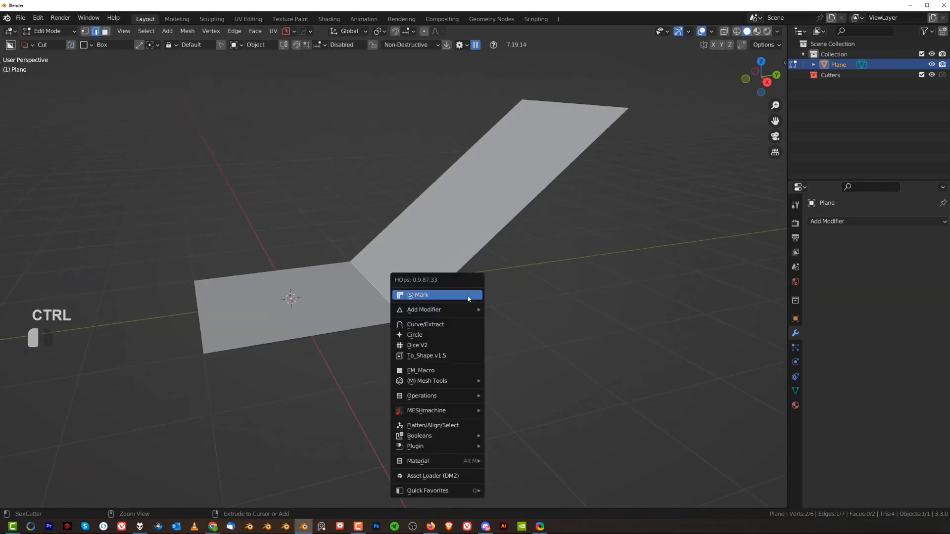
{"action": "left_click", "coordinate": [424, 310]}
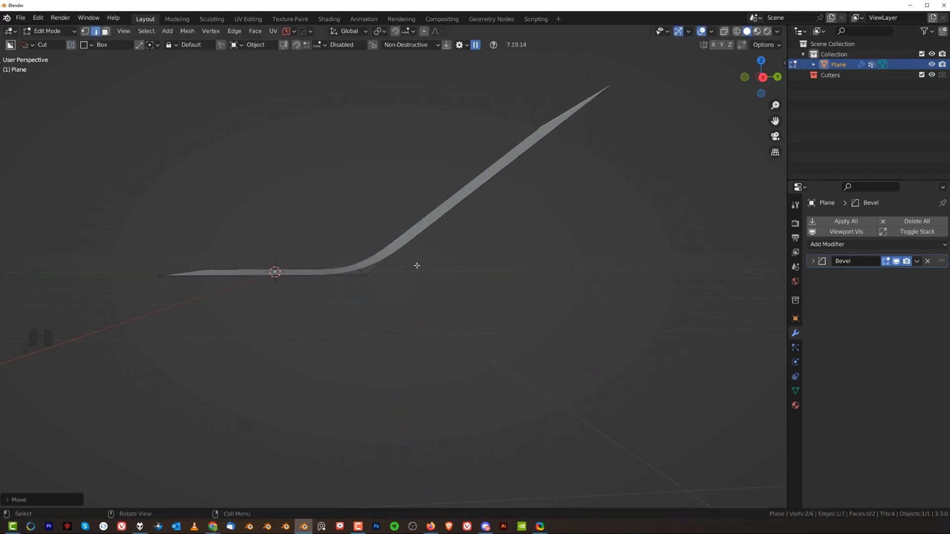
Step: Move the raised part to change the bend angle and view the bevel in object mode
{"action": "key", "text": "KP_5"}
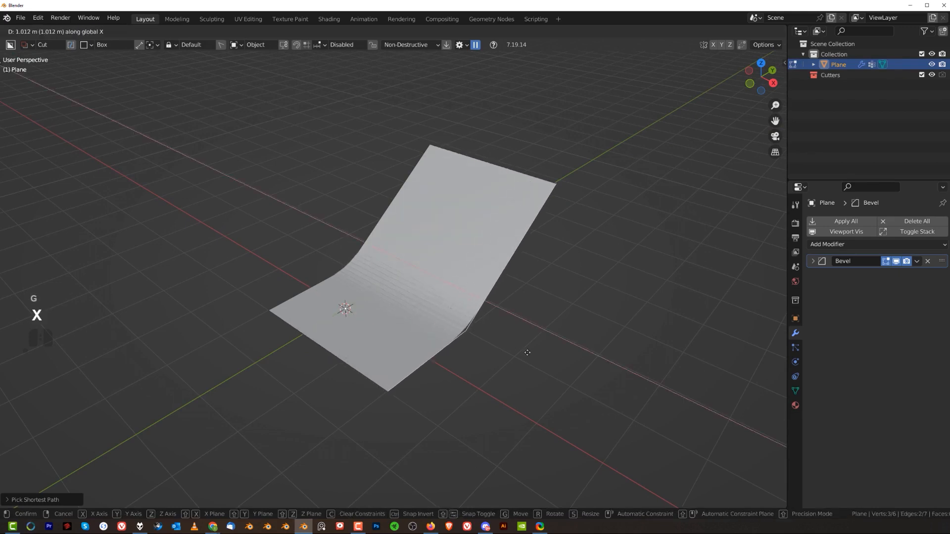
{"action": "key", "text": "Tab"}
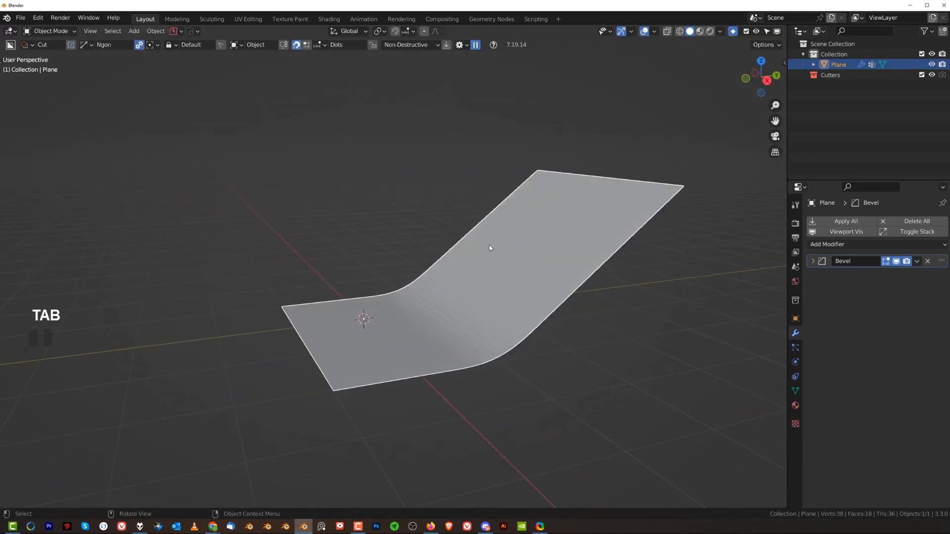